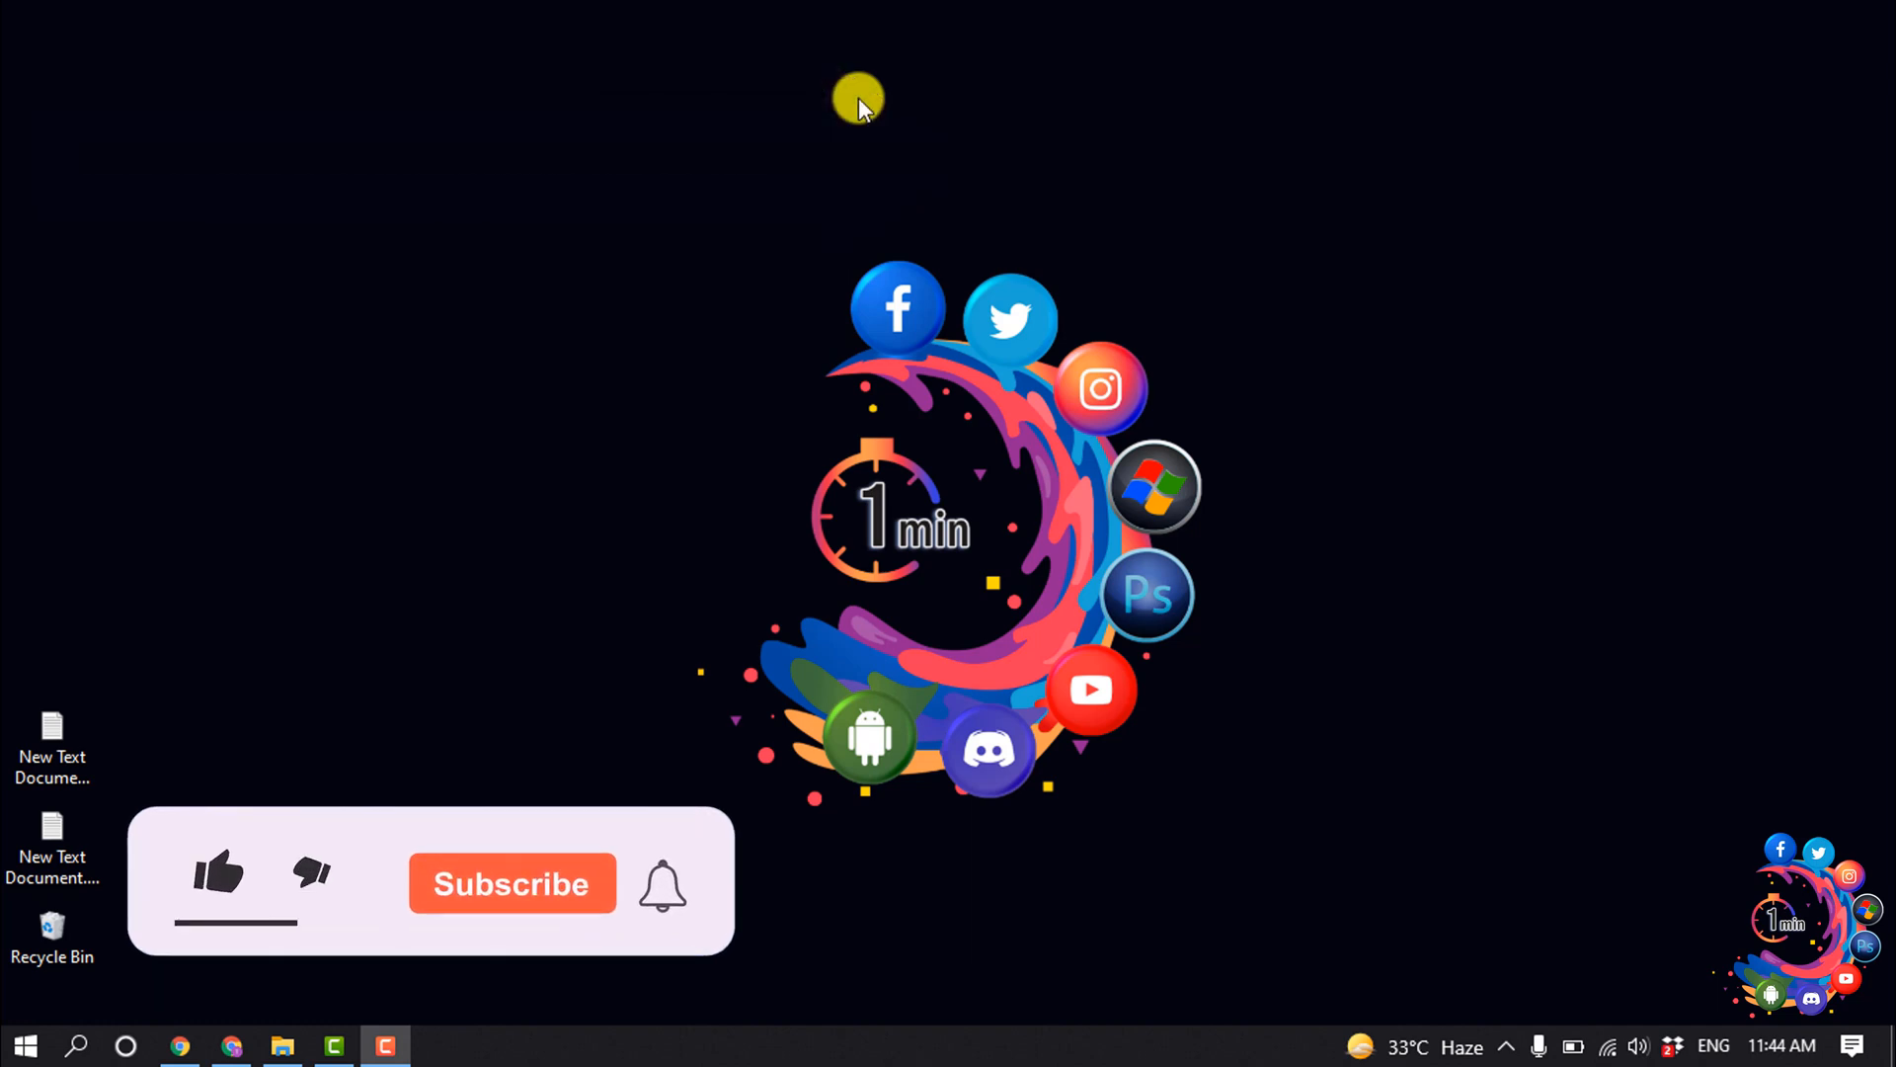
- Locate the 'Click to Download' text and bring up its text settings
click(219, 881)
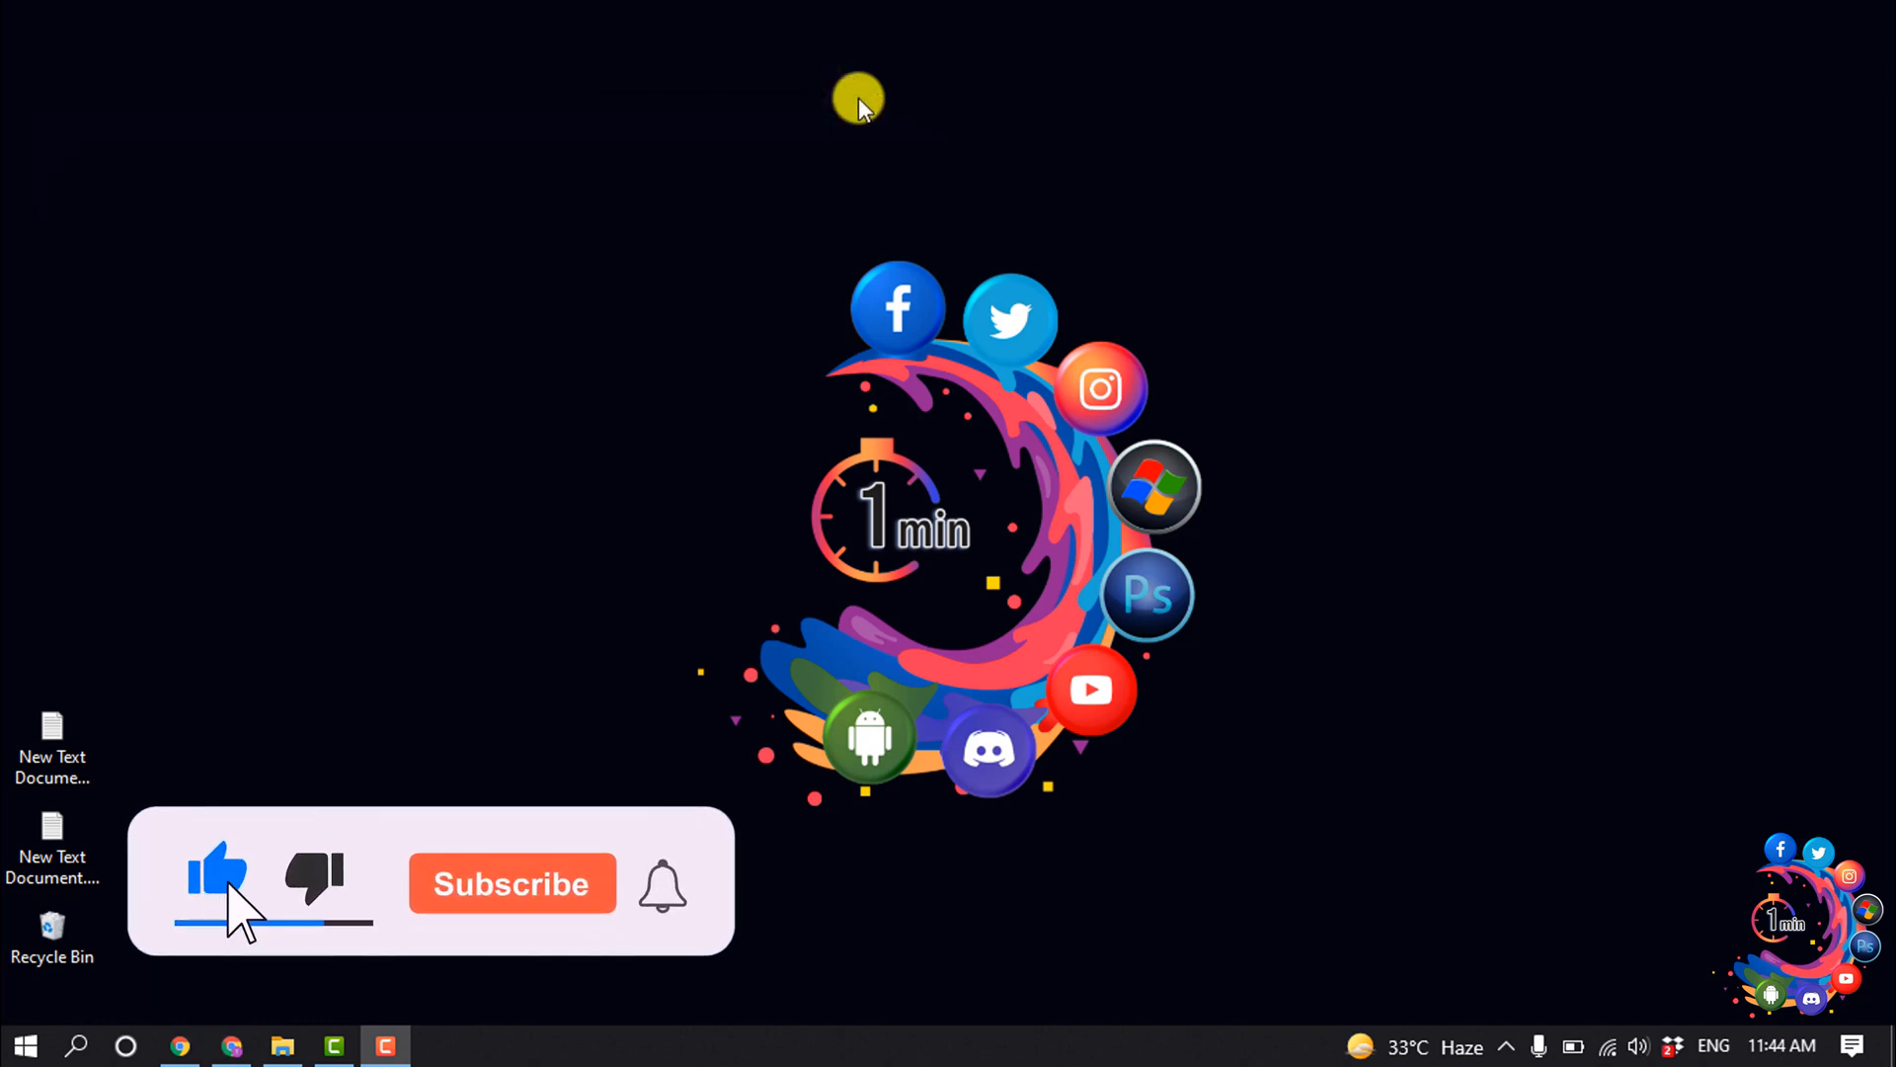
click(512, 883)
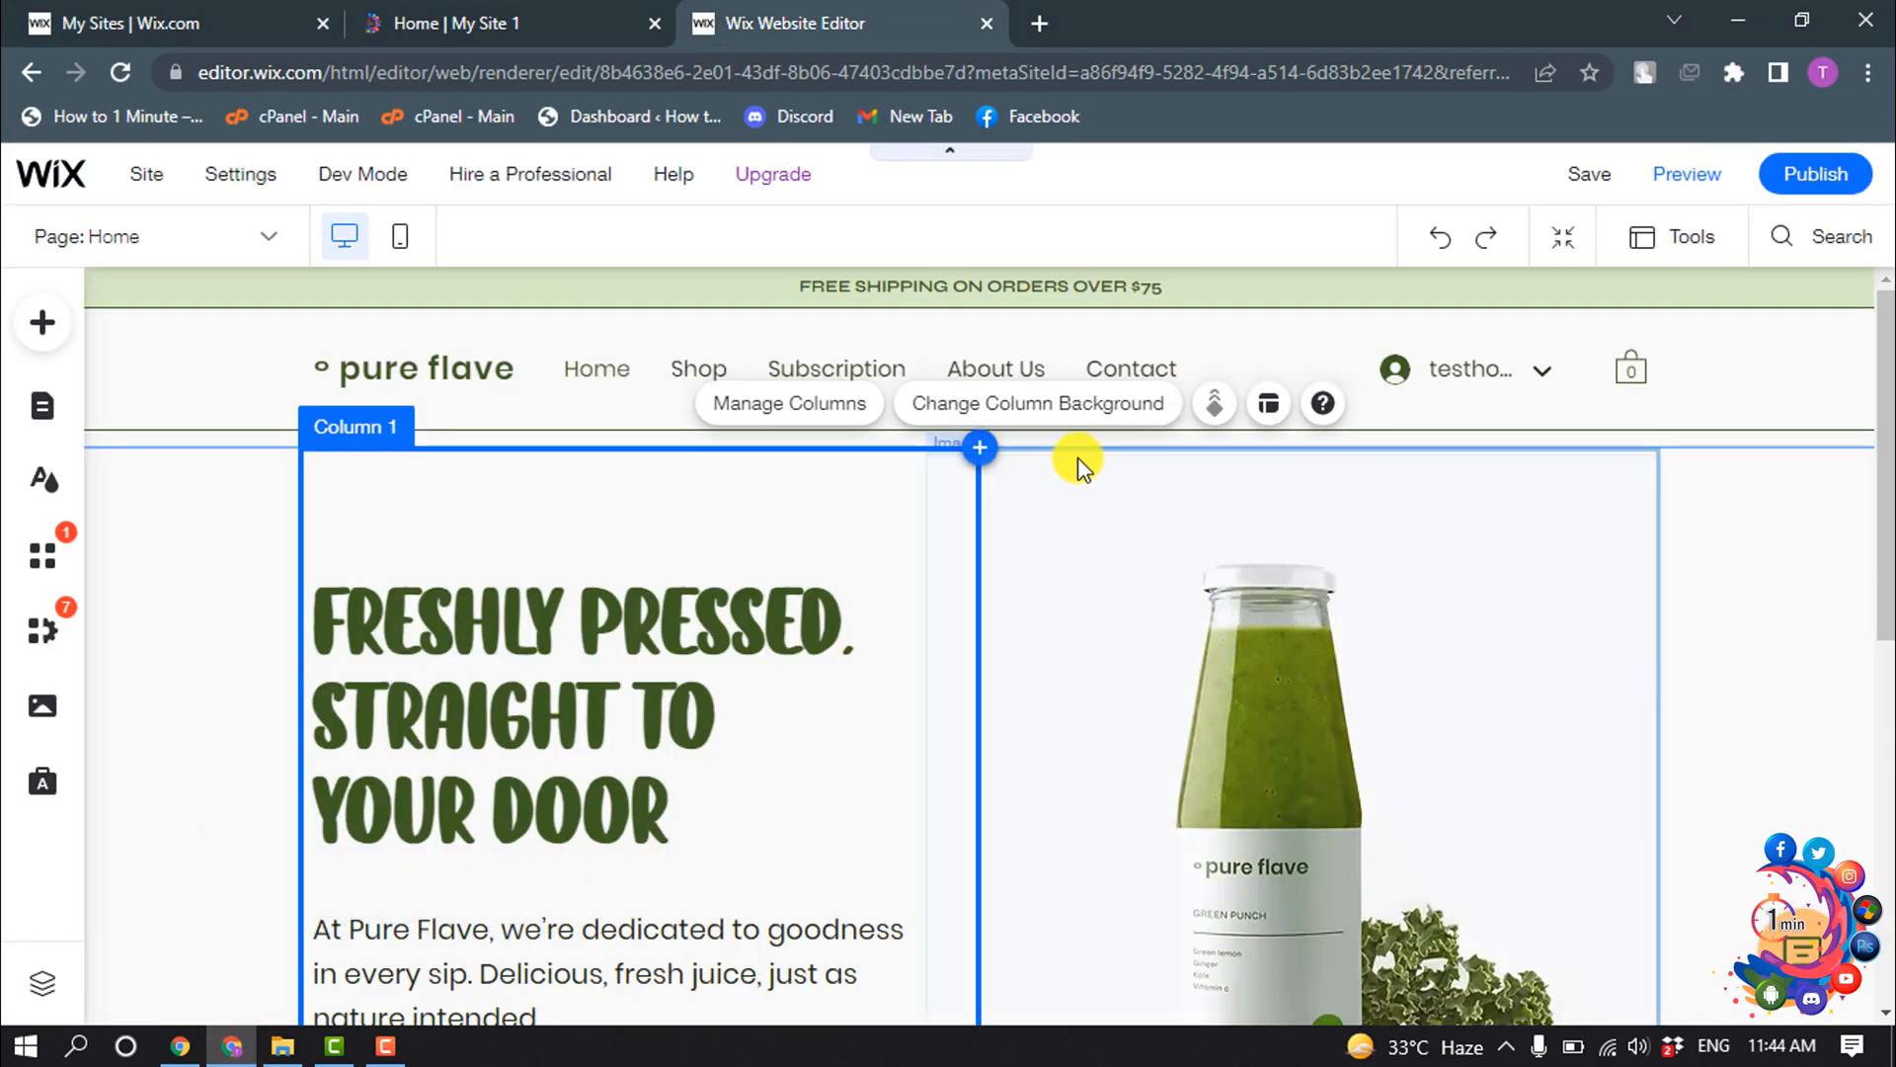
scroll(down, 3)
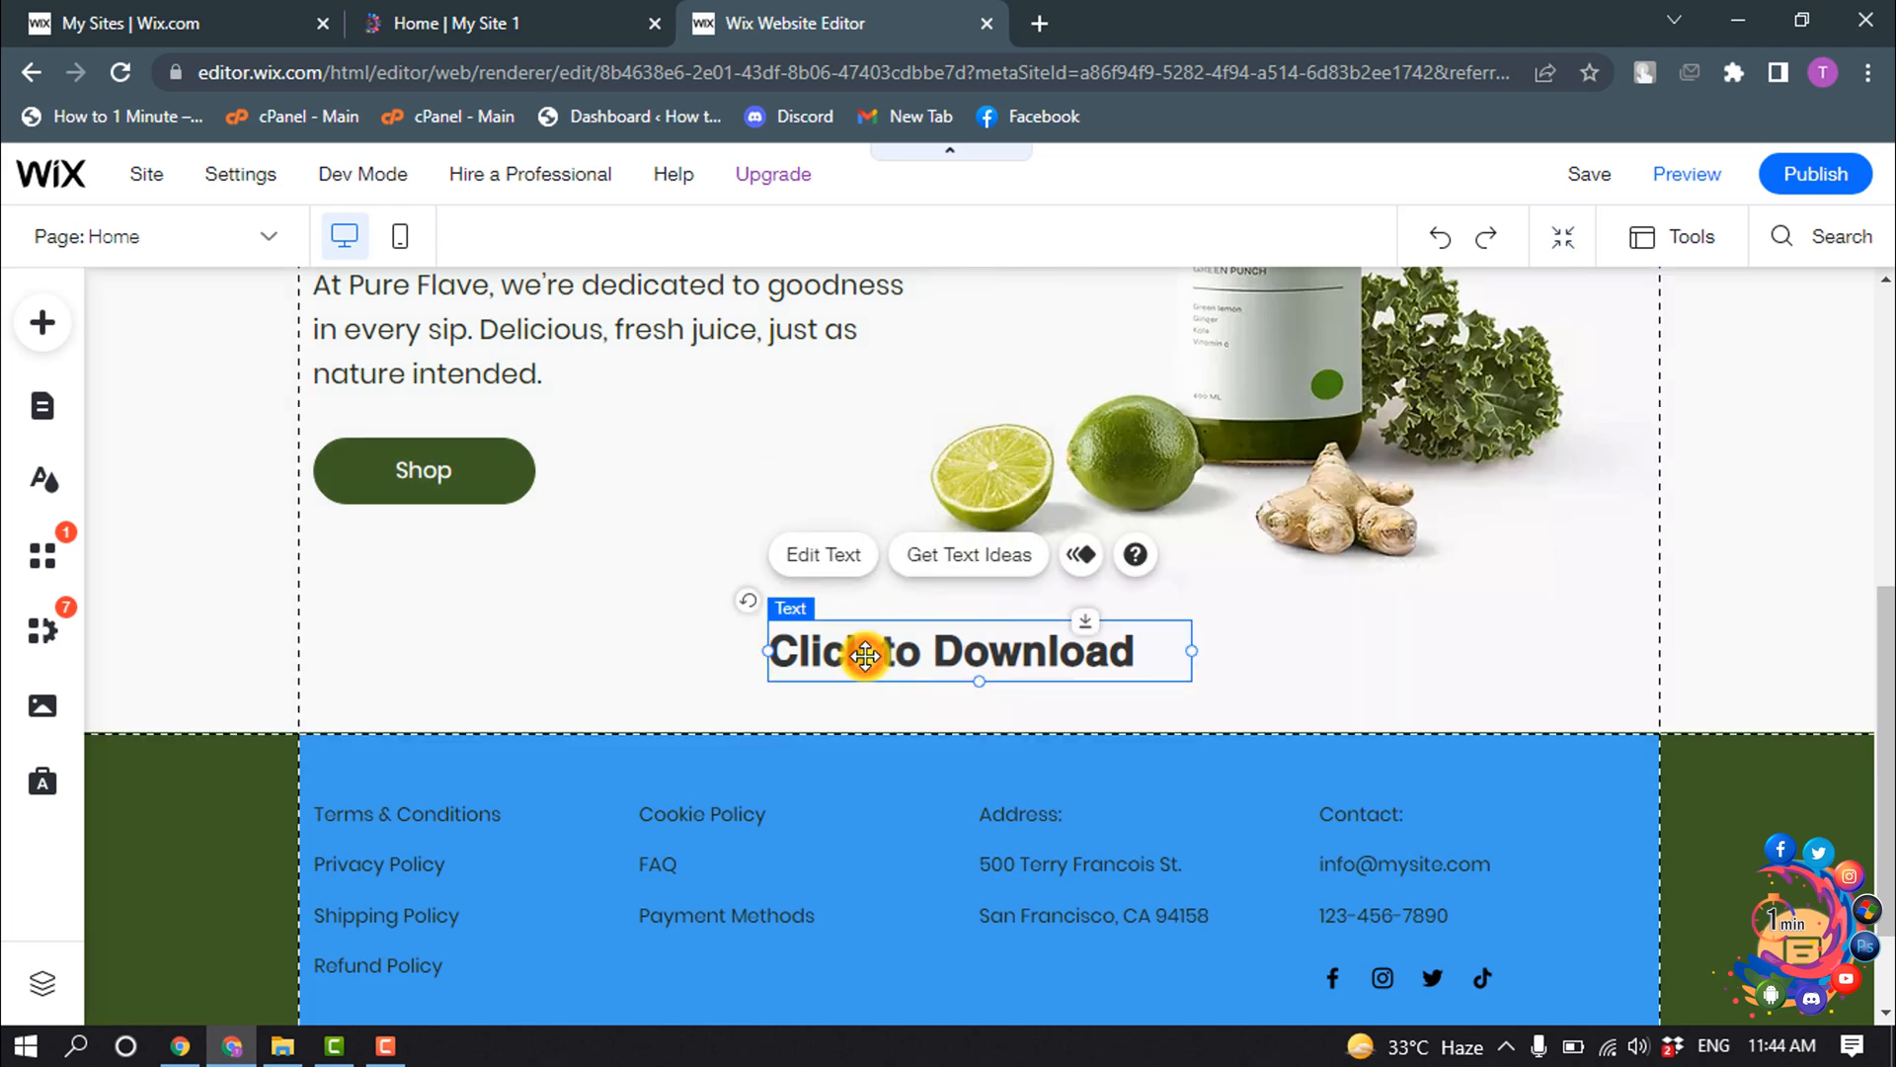
click(816, 553)
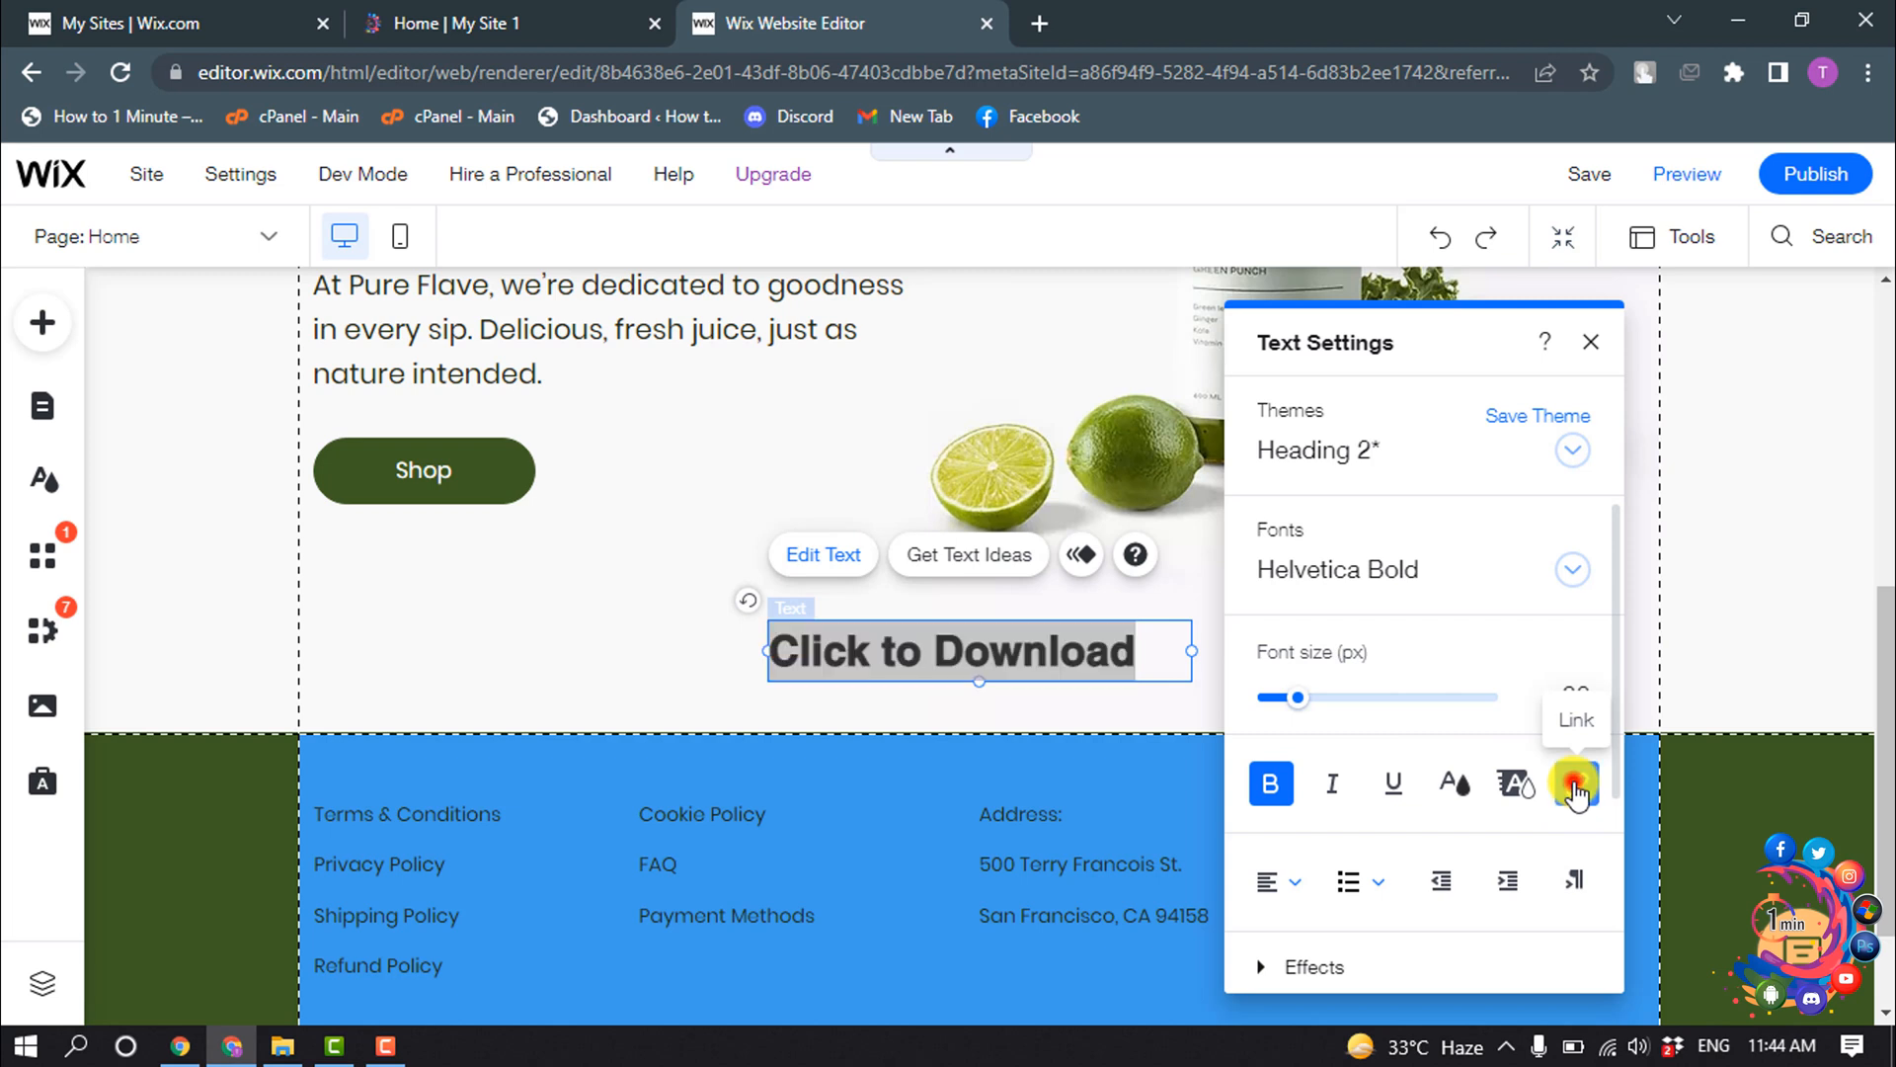
- Start a link on the text pointing to a document, choosing lemon_tea_3.zip as the file
click(1575, 782)
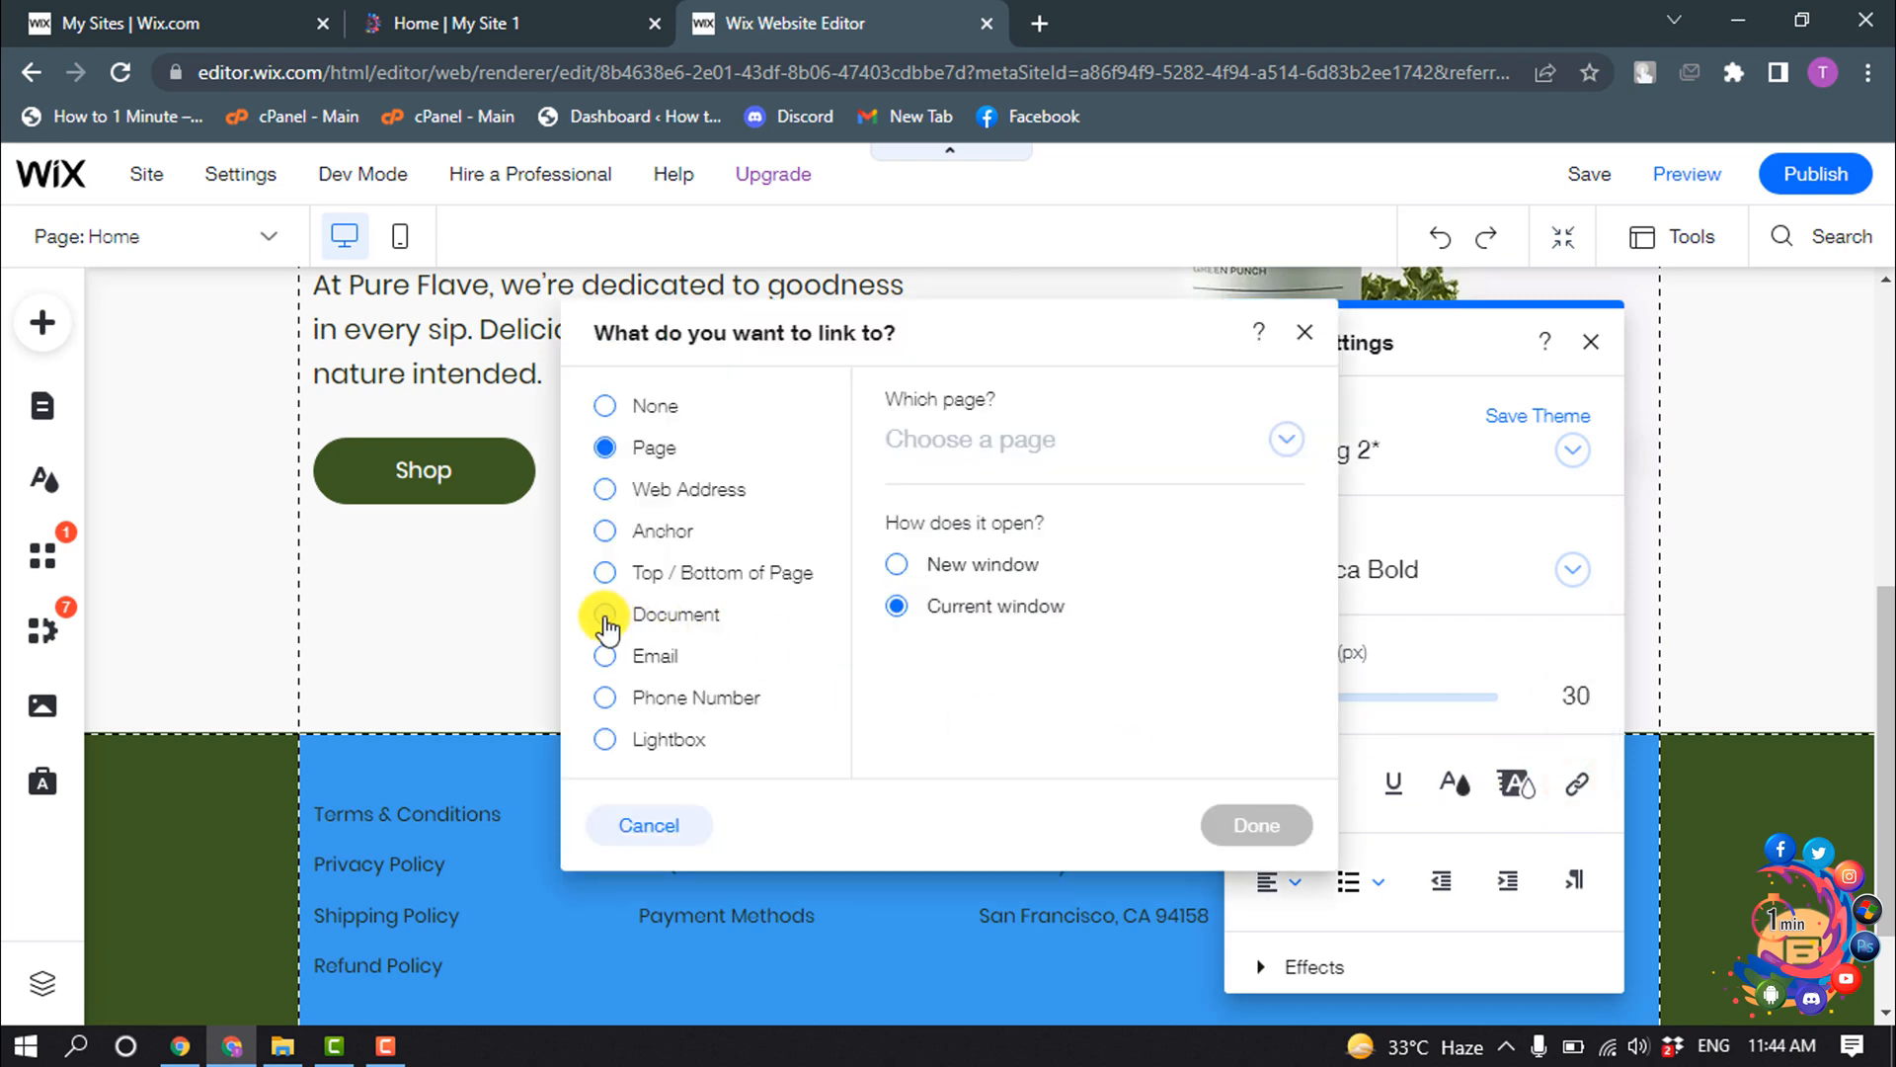
click(604, 614)
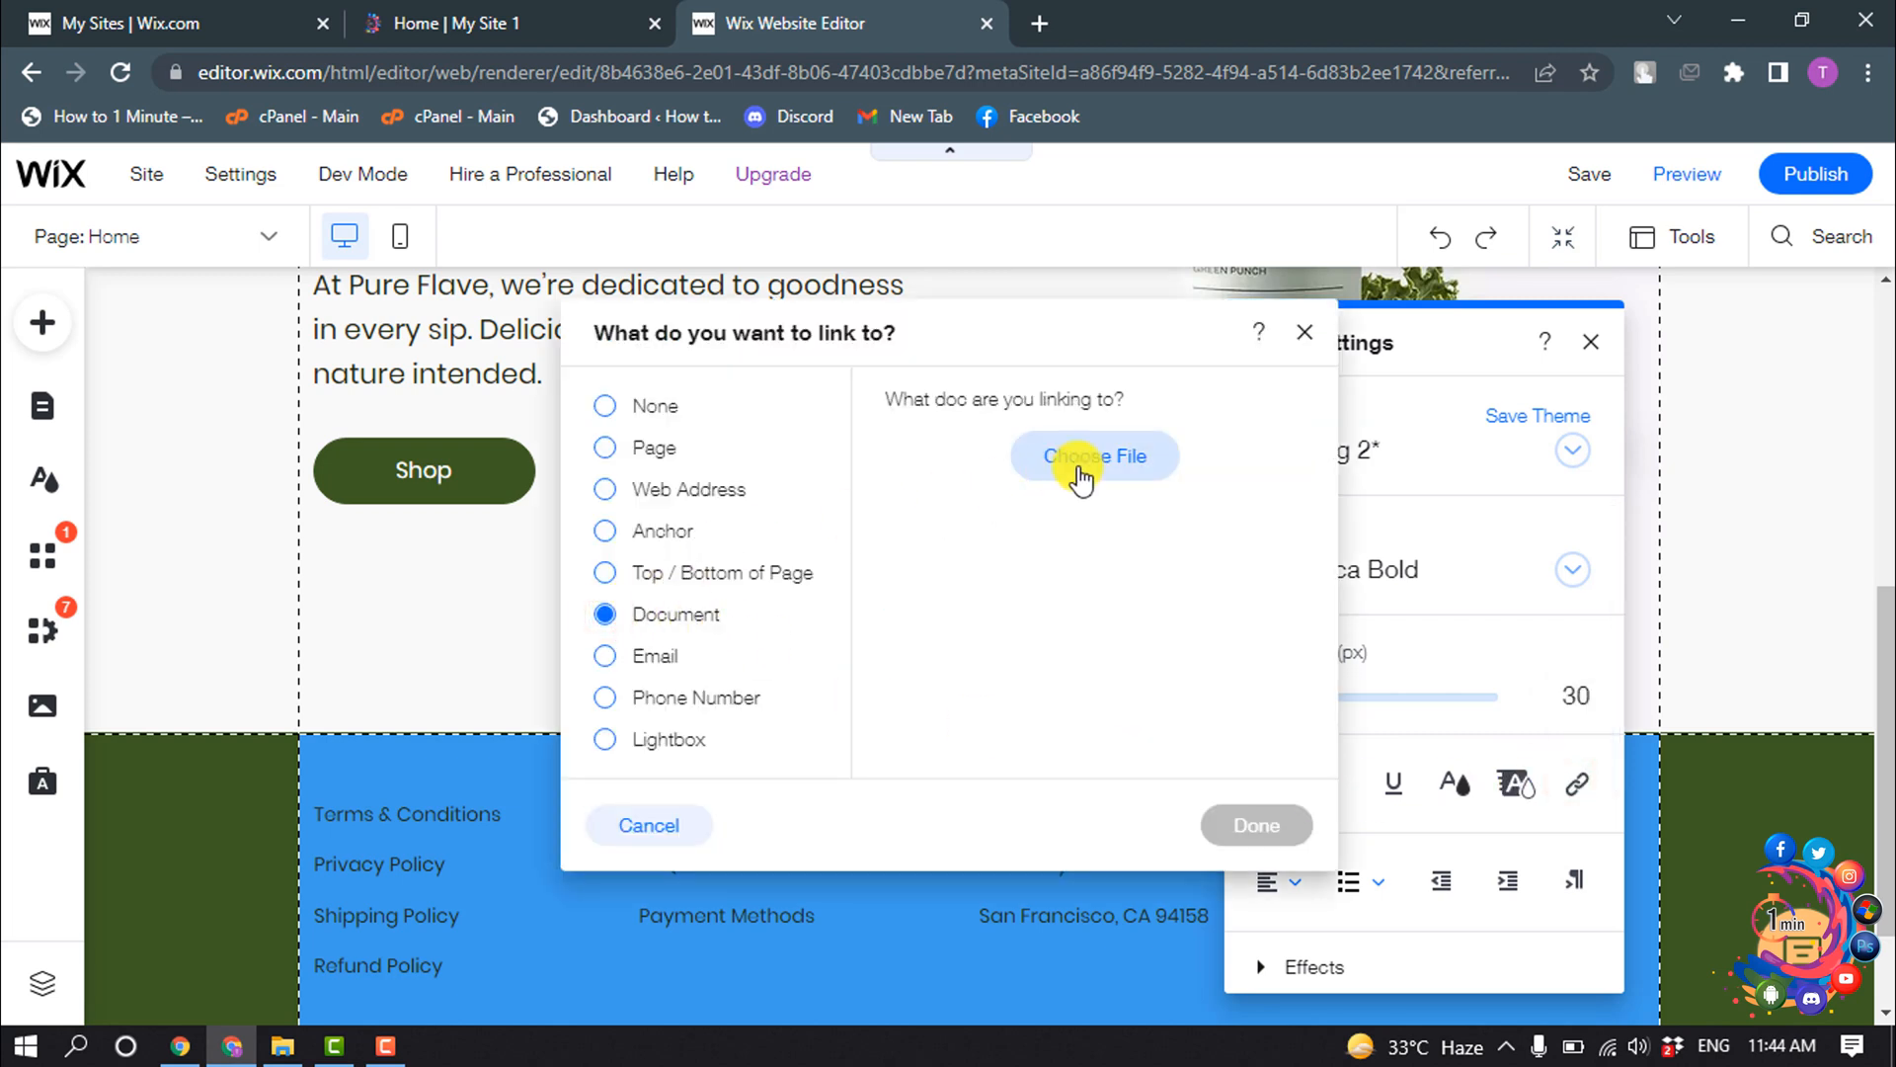
click(1095, 455)
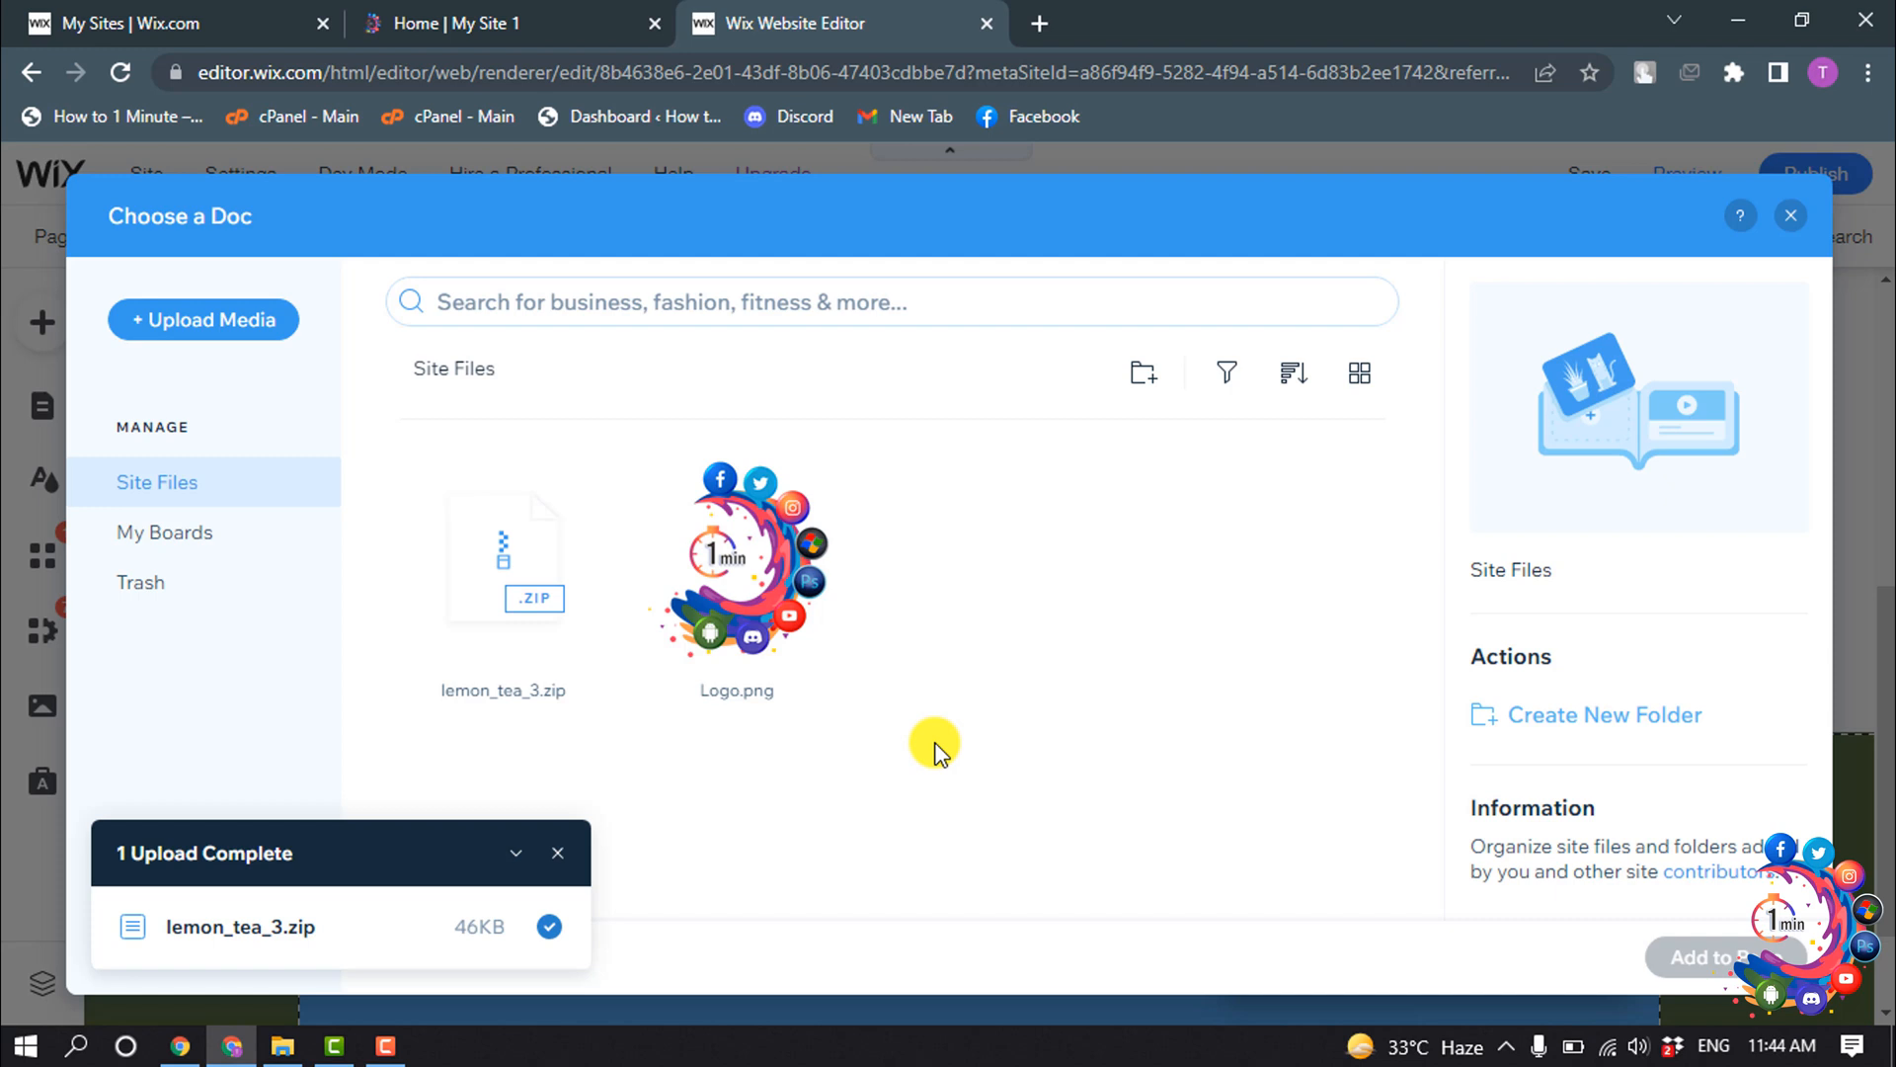
mouse_move(514, 432)
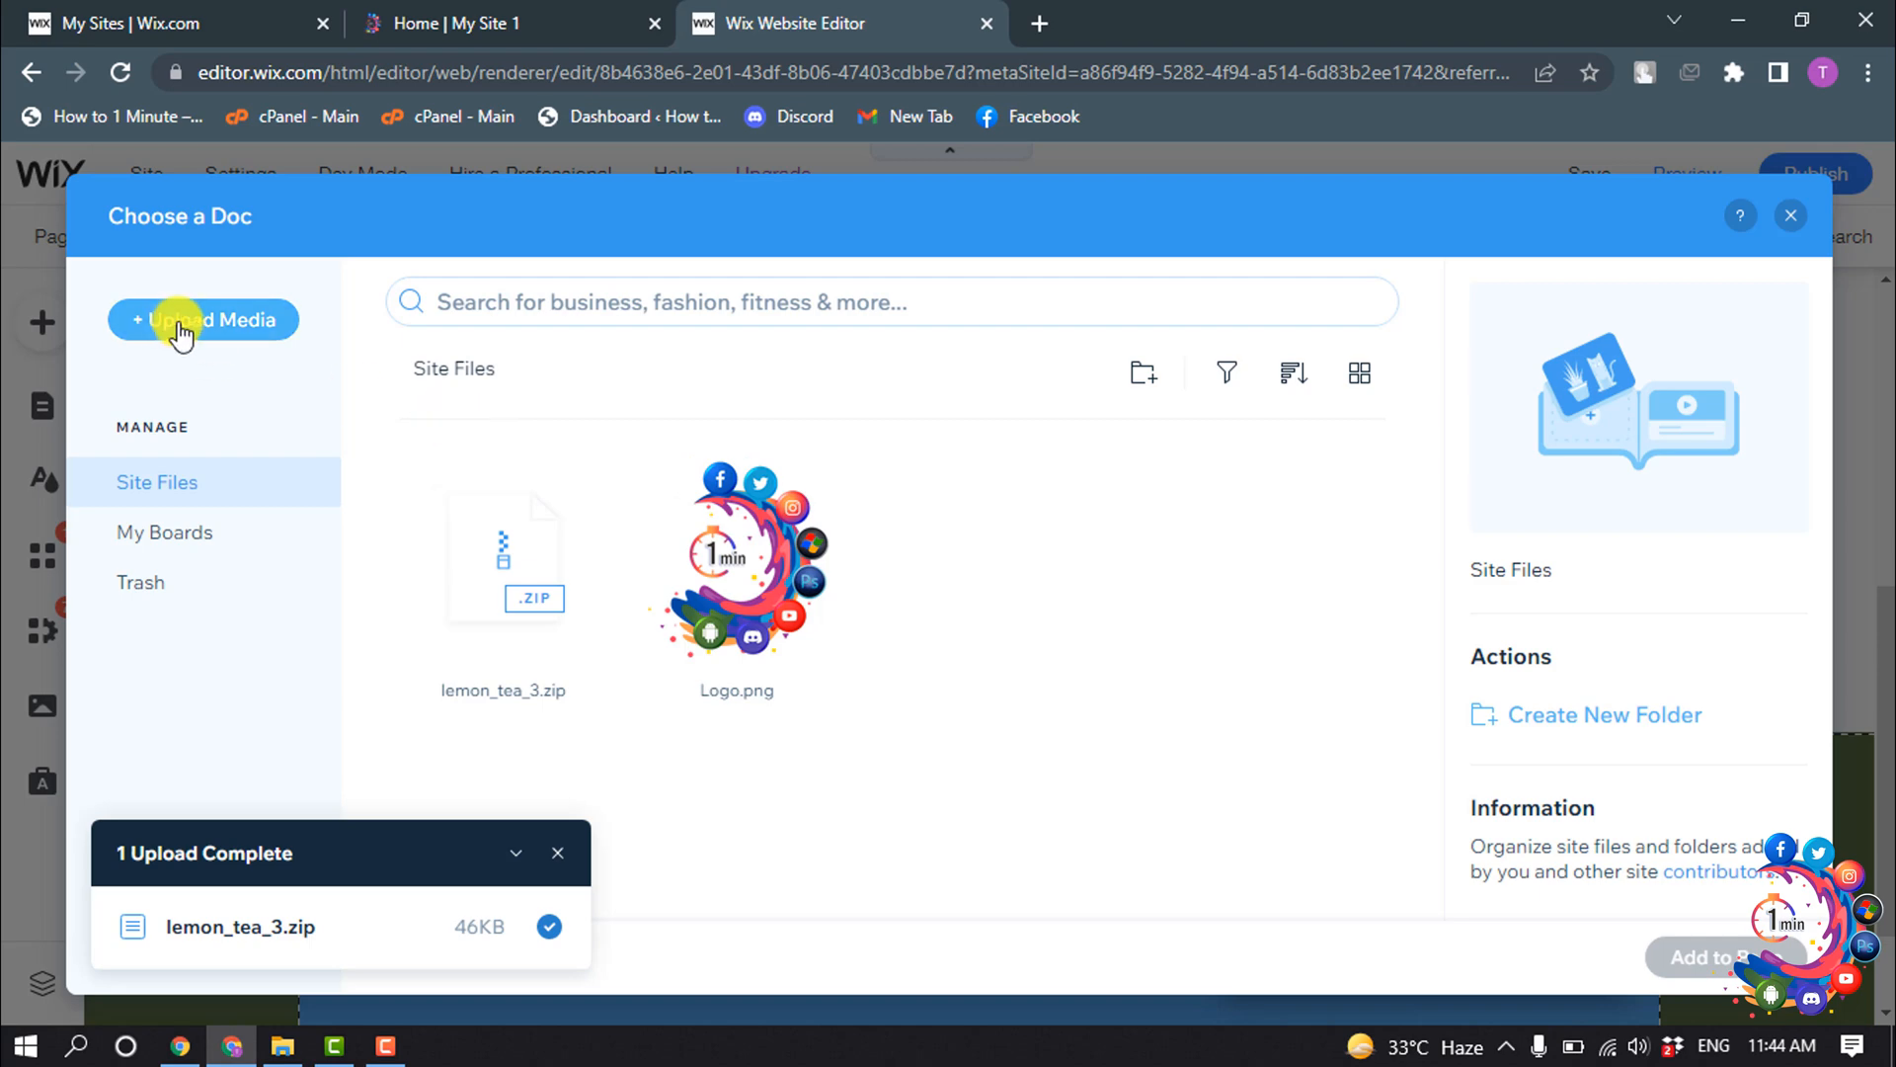
- Start another media upload from the document files list showing lemon_tea_3.zip
click(201, 320)
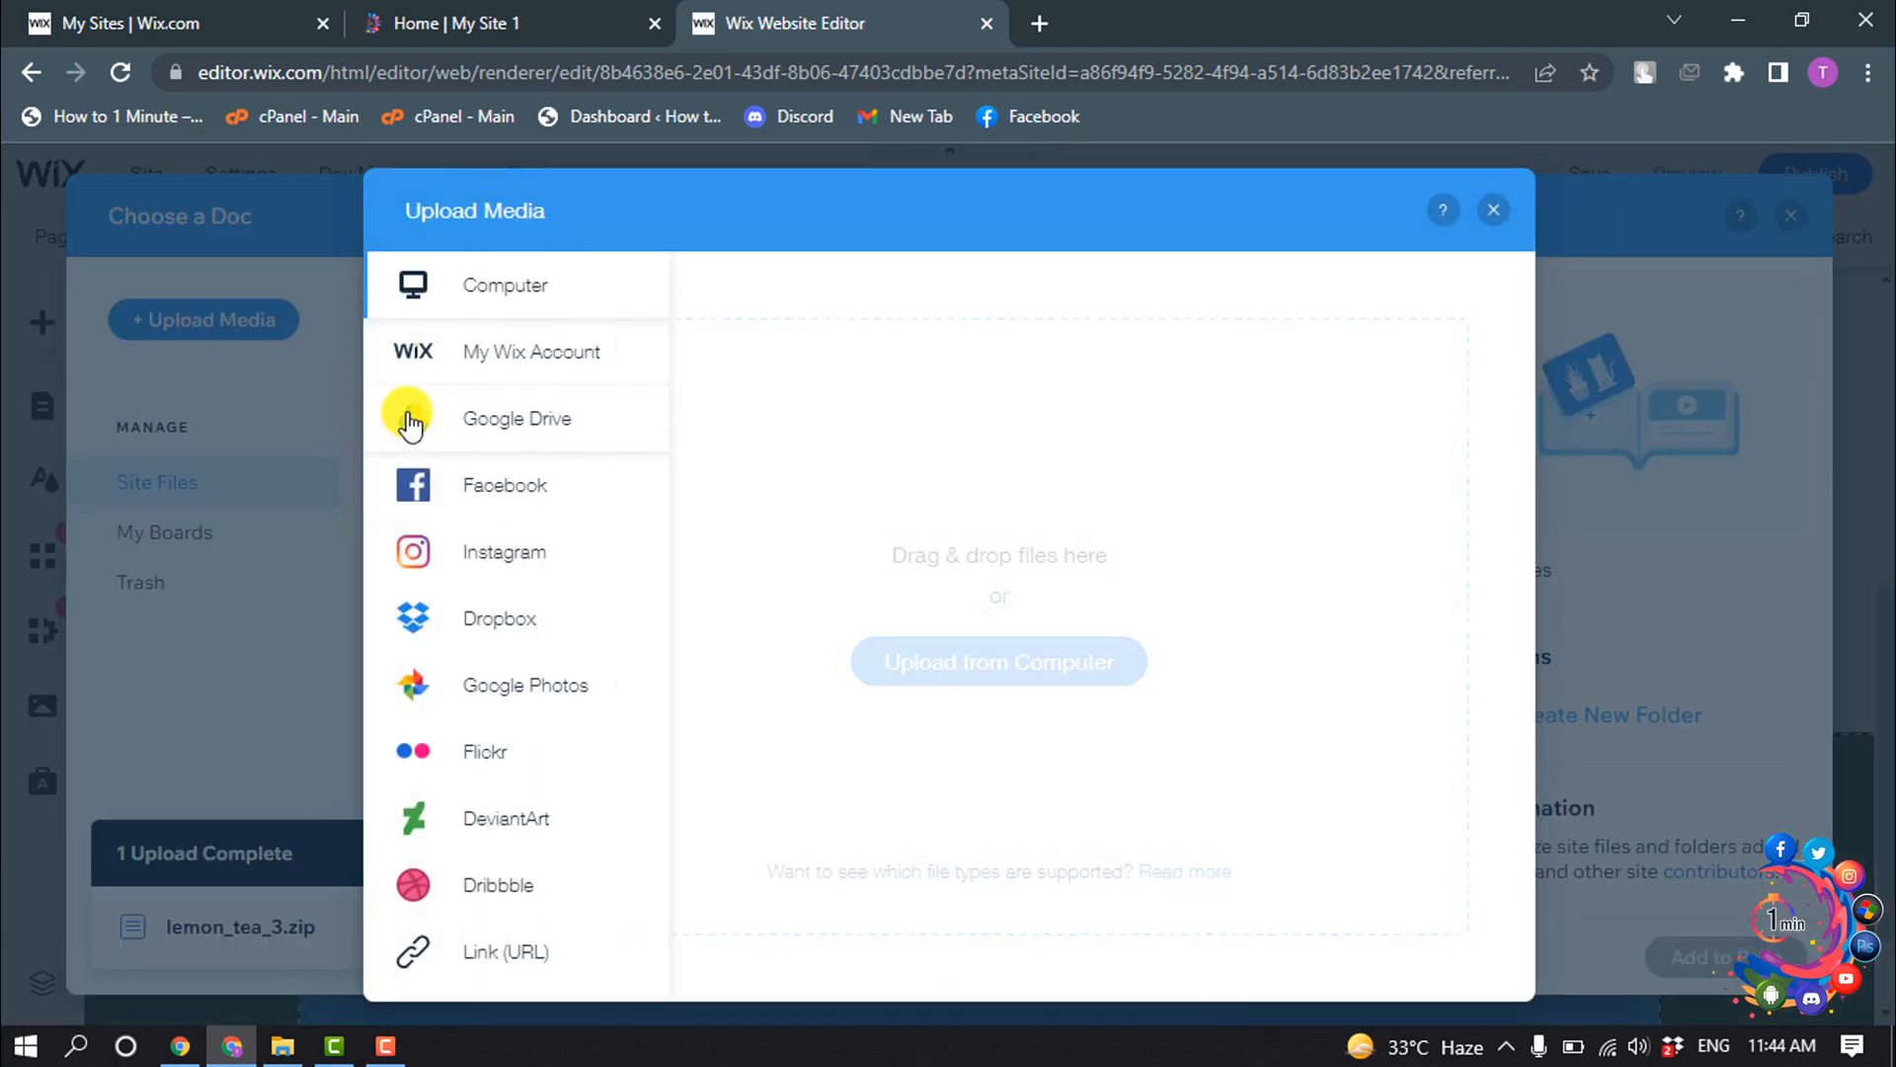
mouse_move(928, 270)
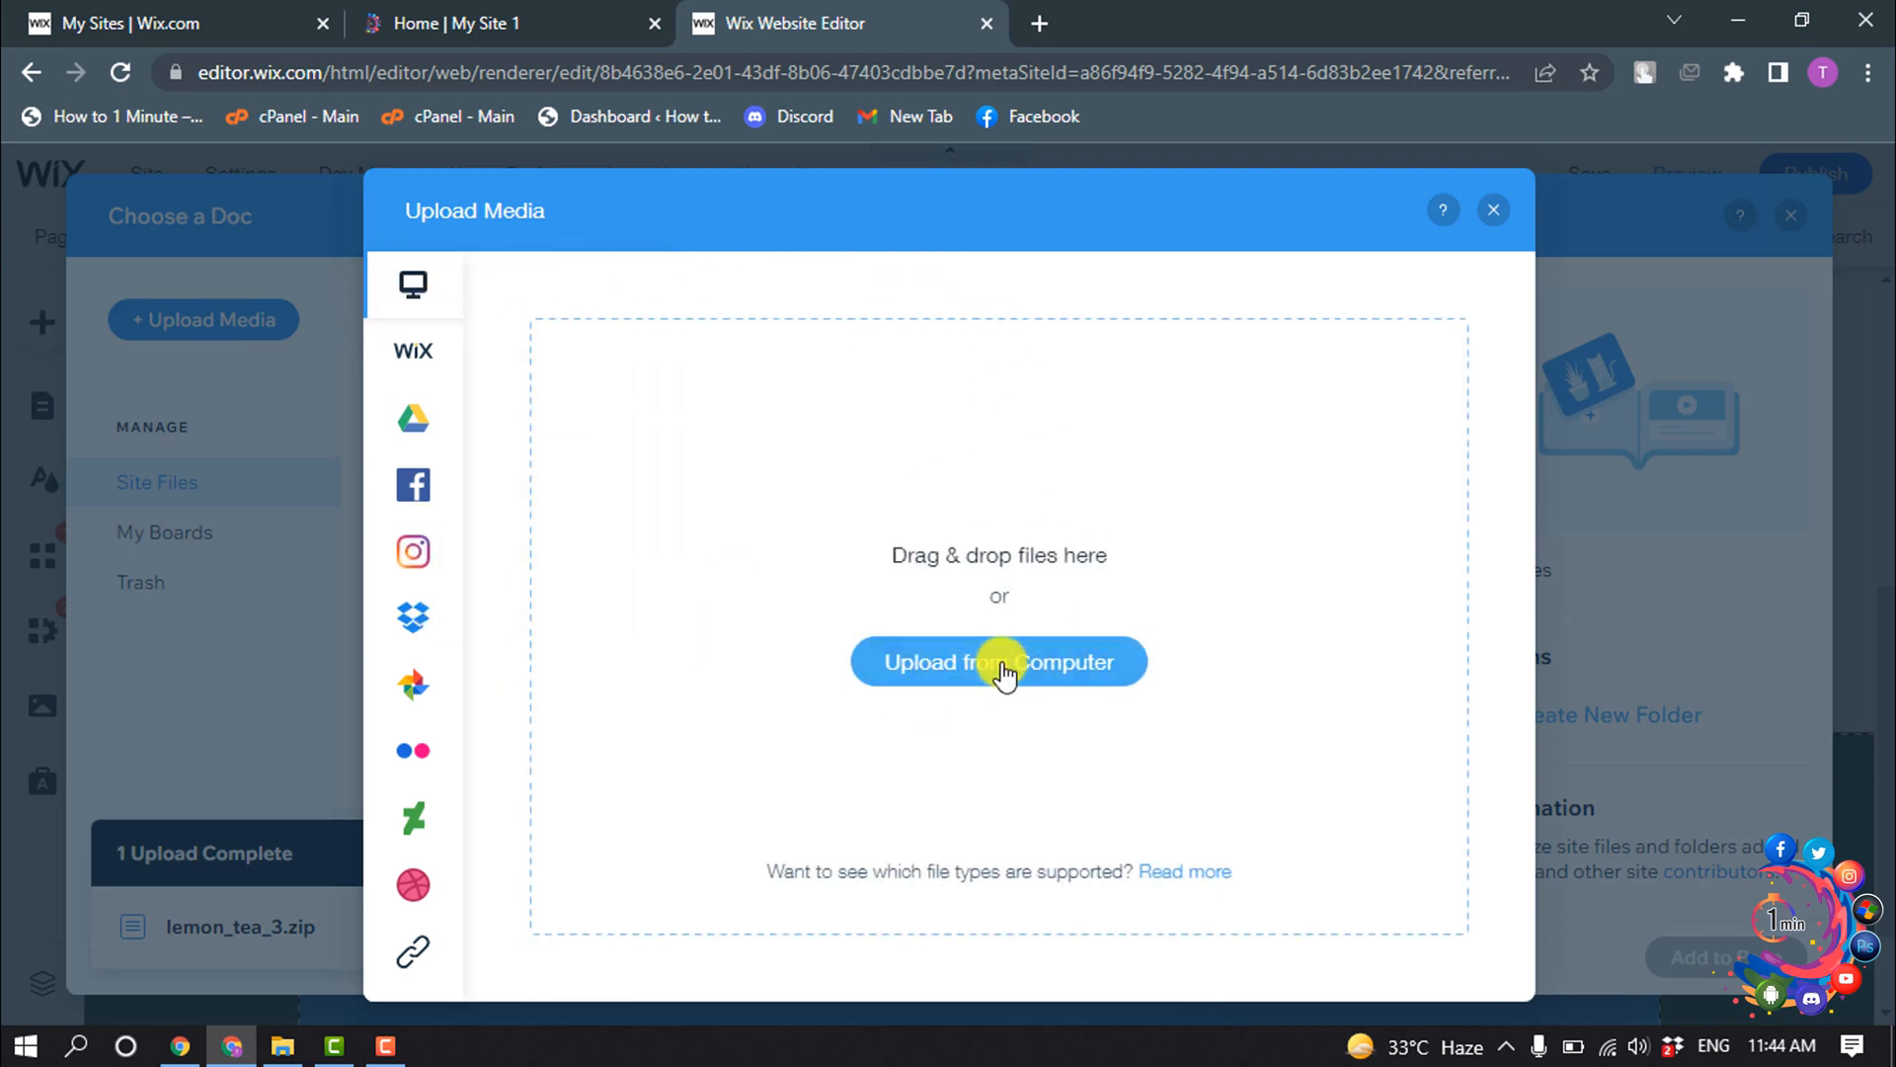
- Upload lemon_tea_3 (2).zip from the computer and confirm it as the text's document link
click(1000, 662)
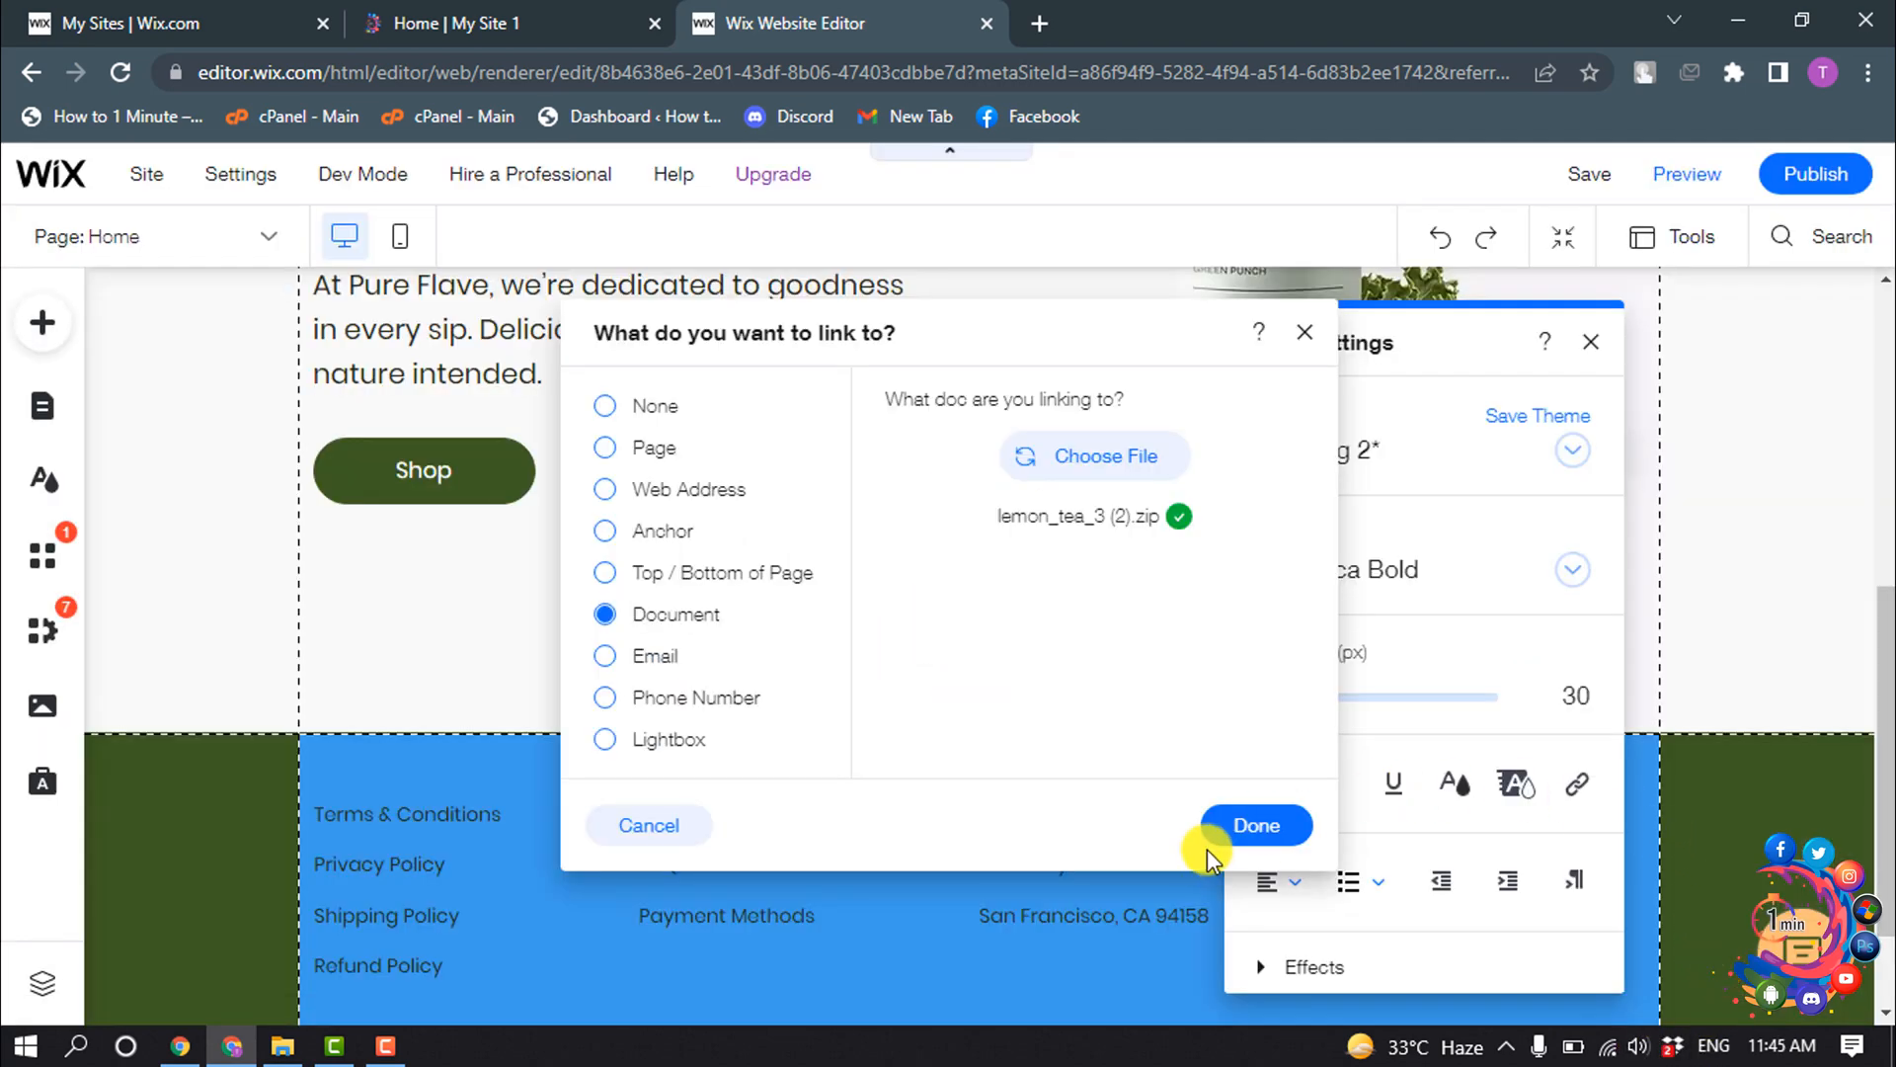
click(1256, 825)
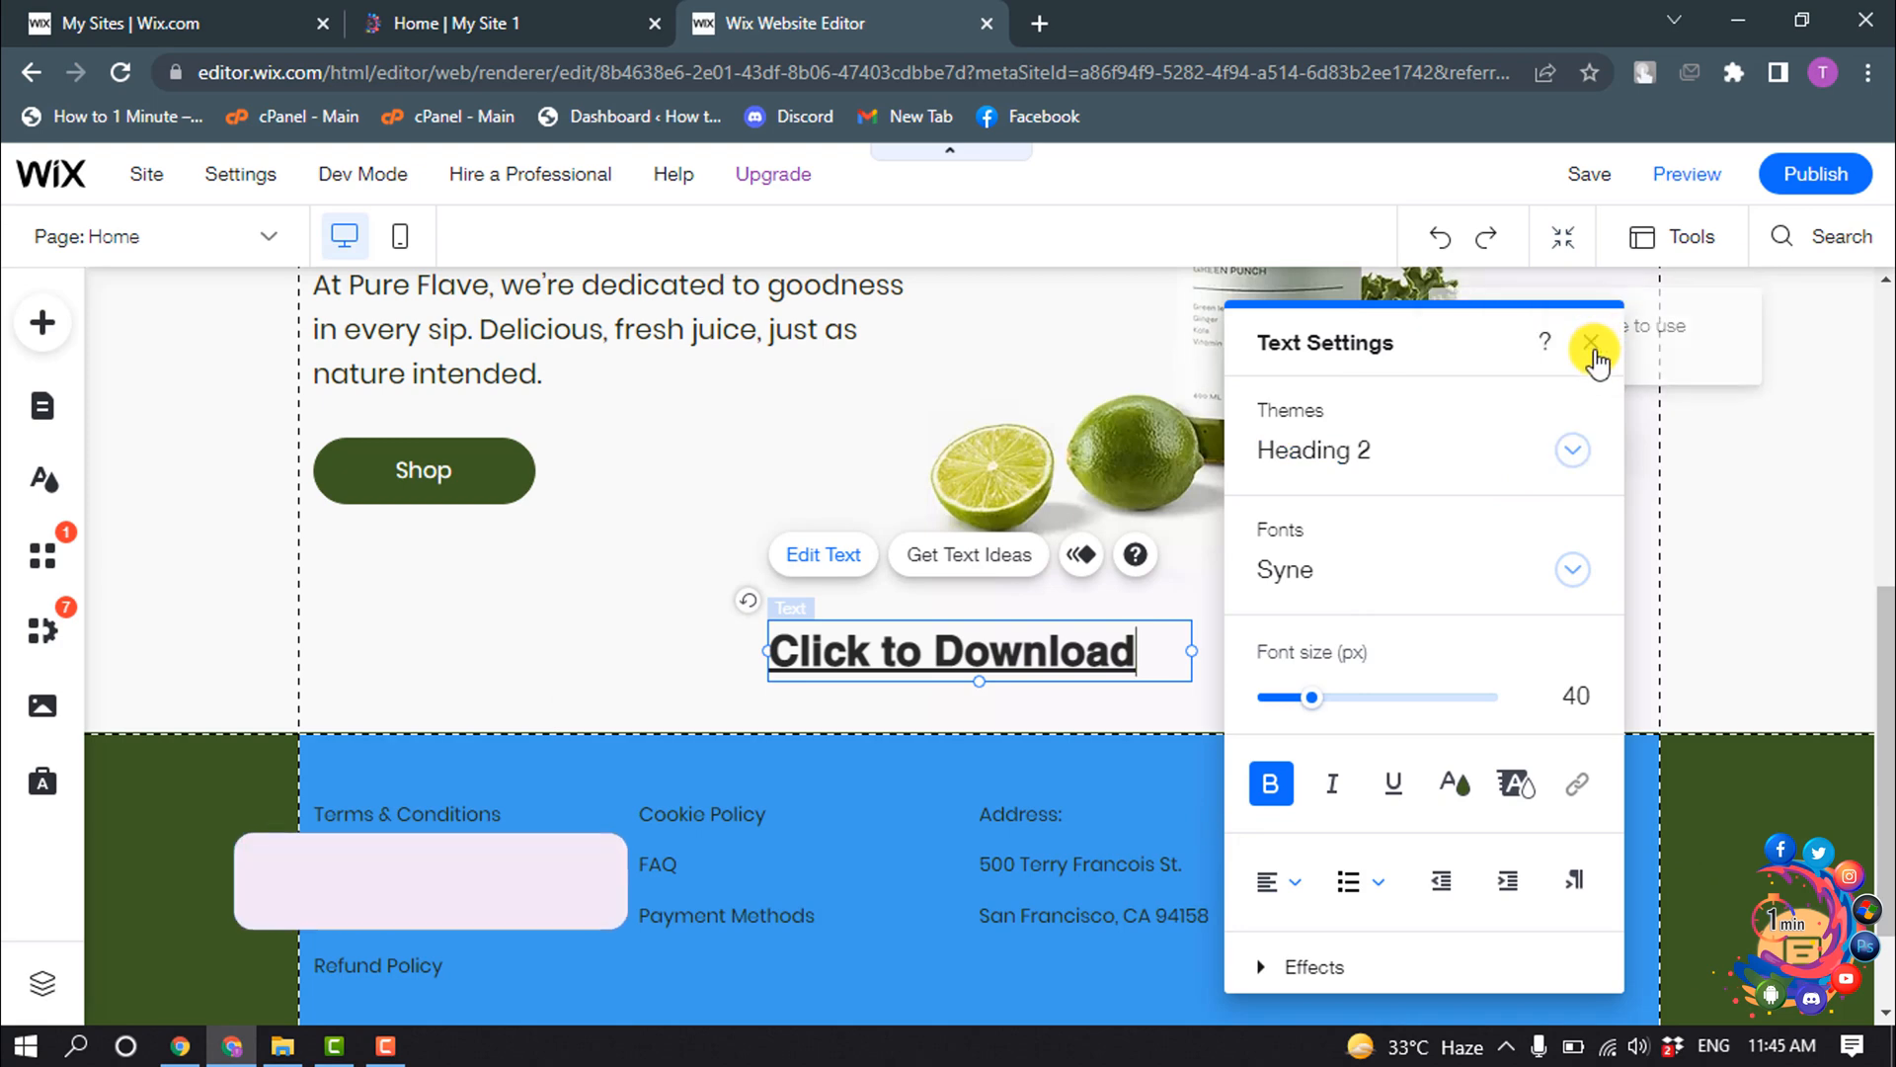
click(1588, 341)
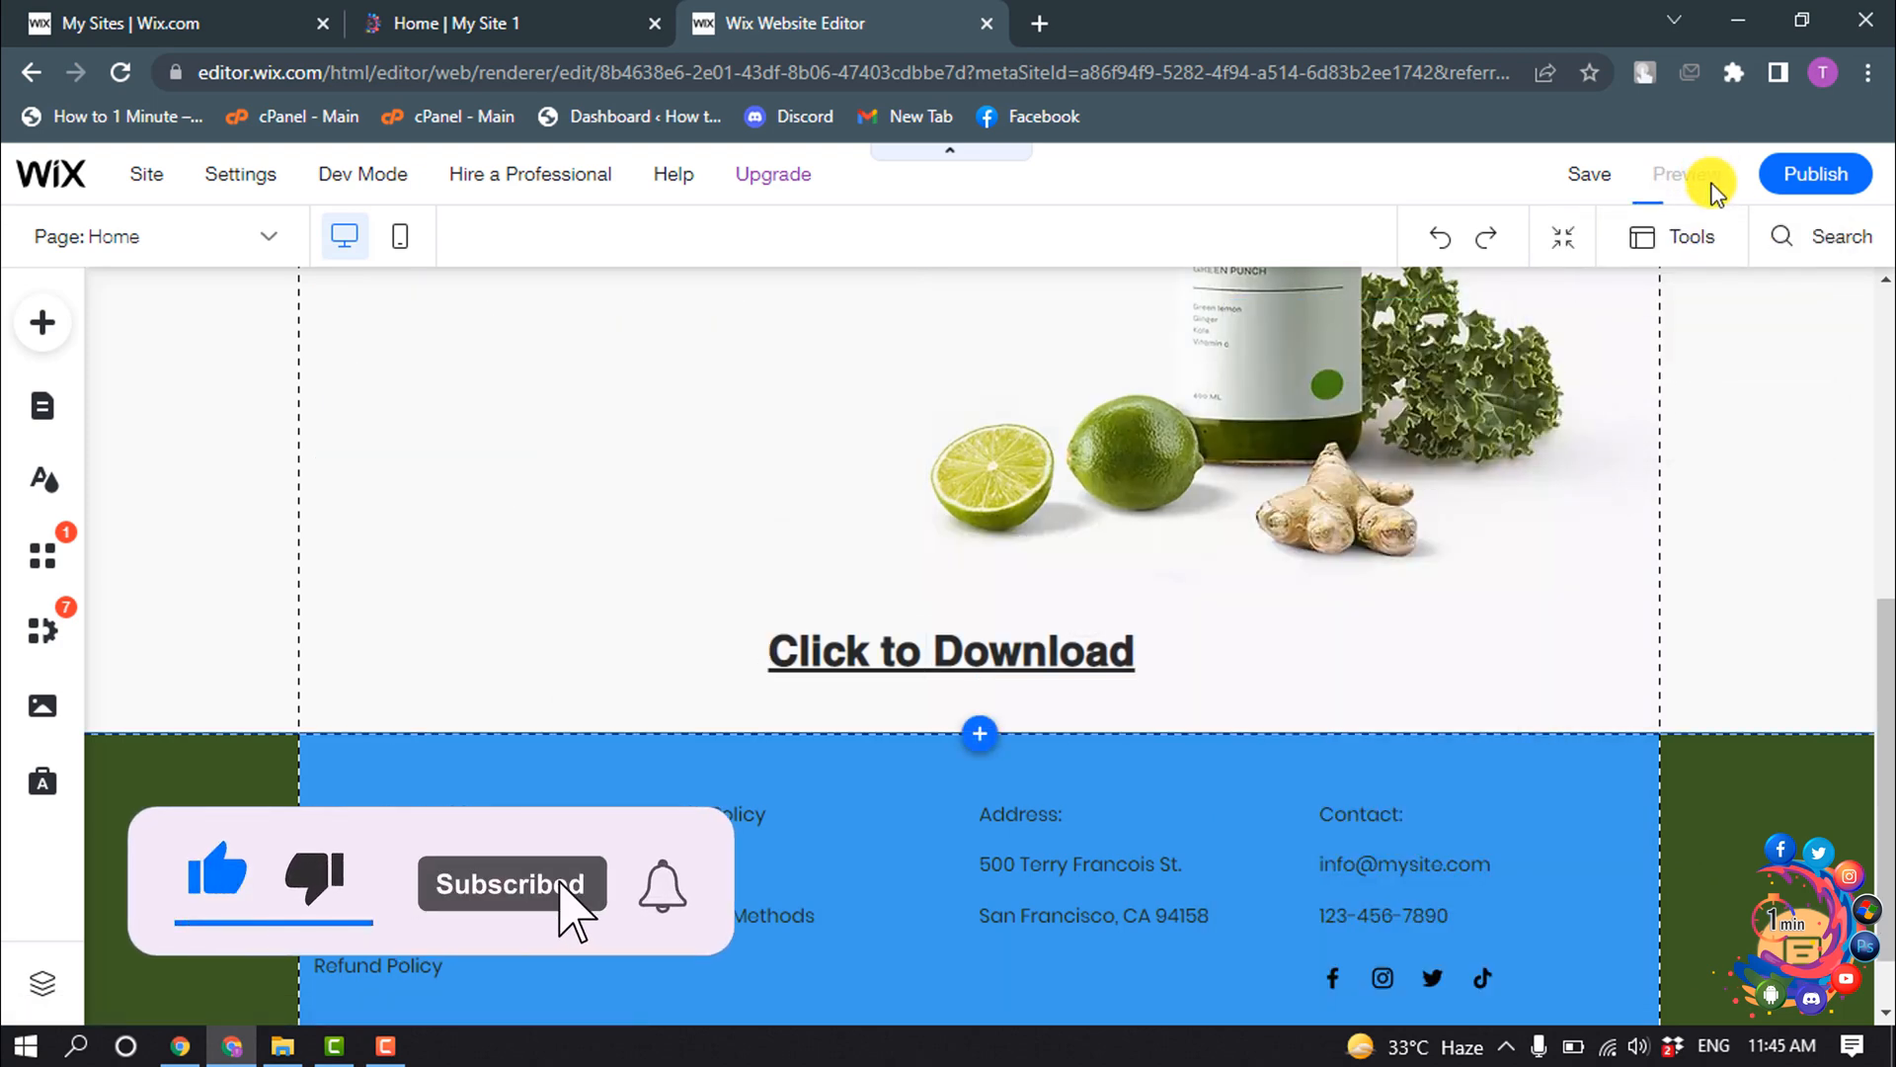
- Preview the page to test that 'Click to Download' downloads the zip file
click(1683, 173)
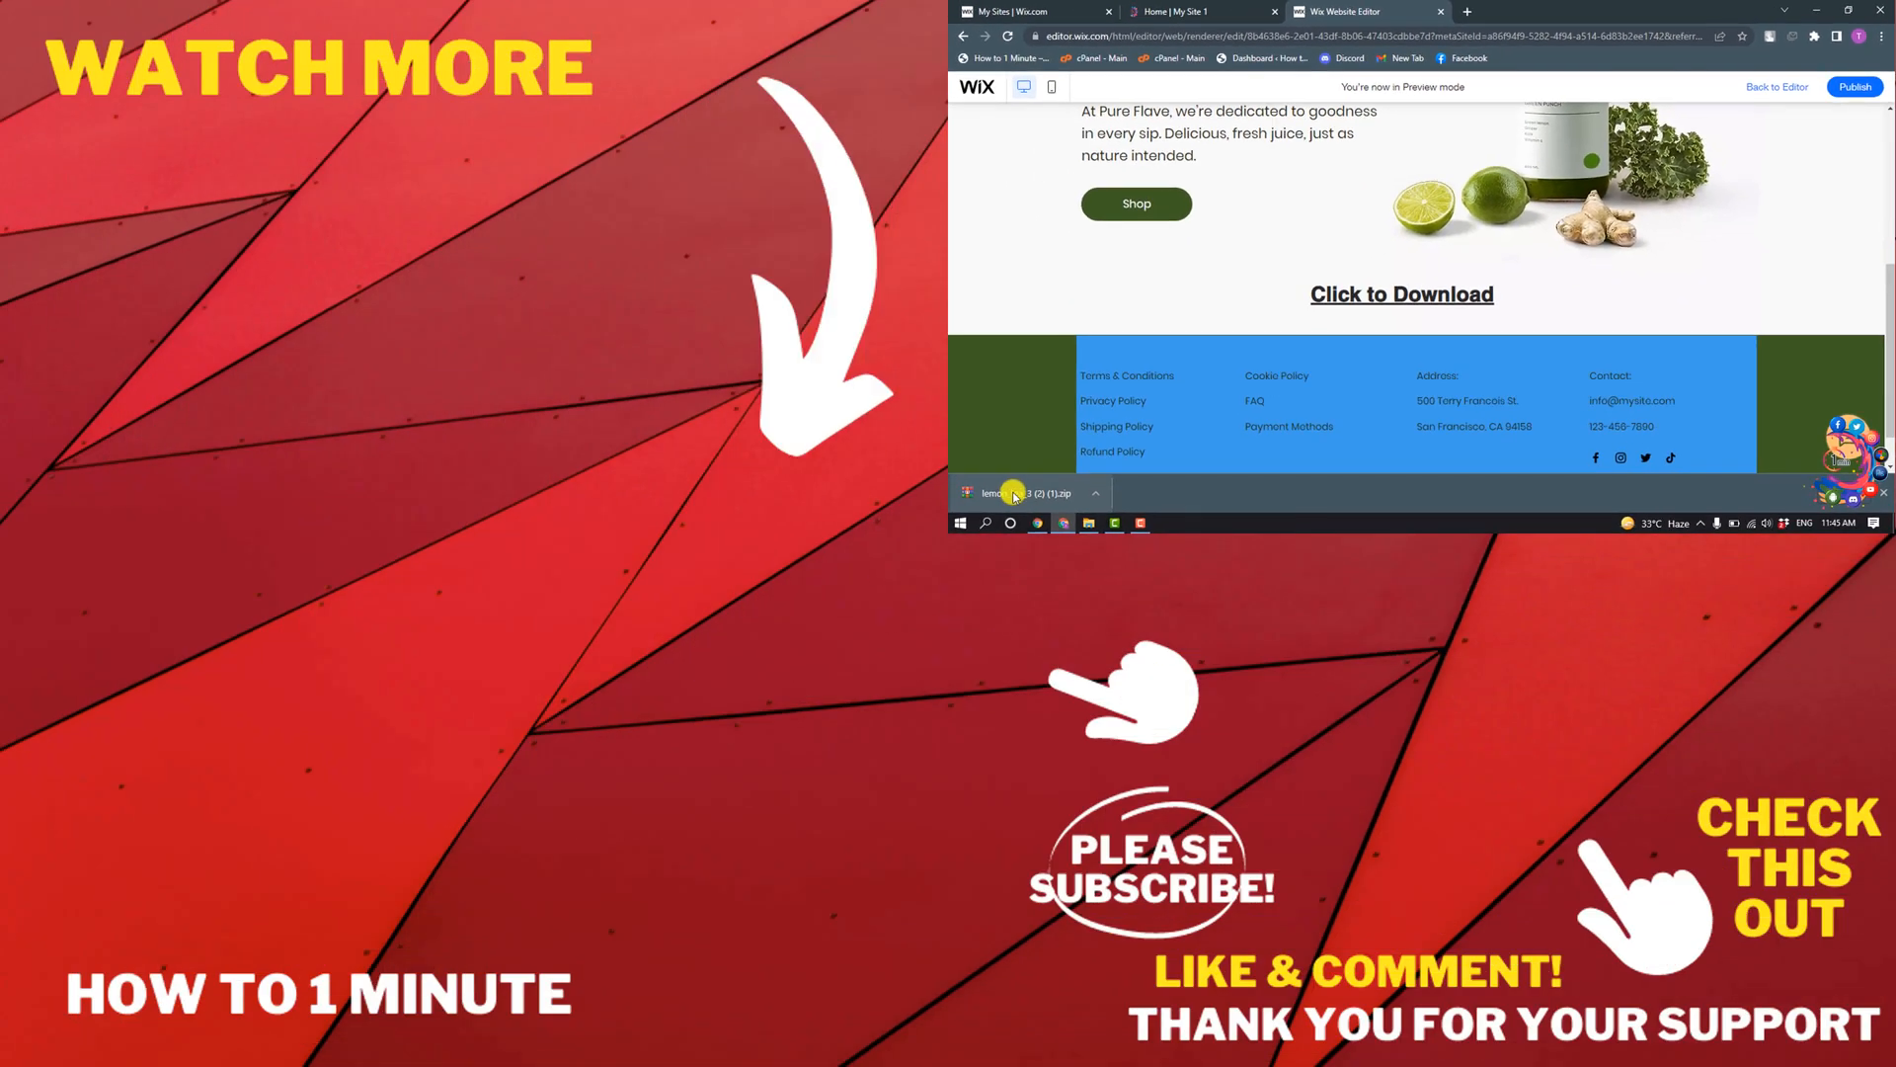
mouse_move(1305, 355)
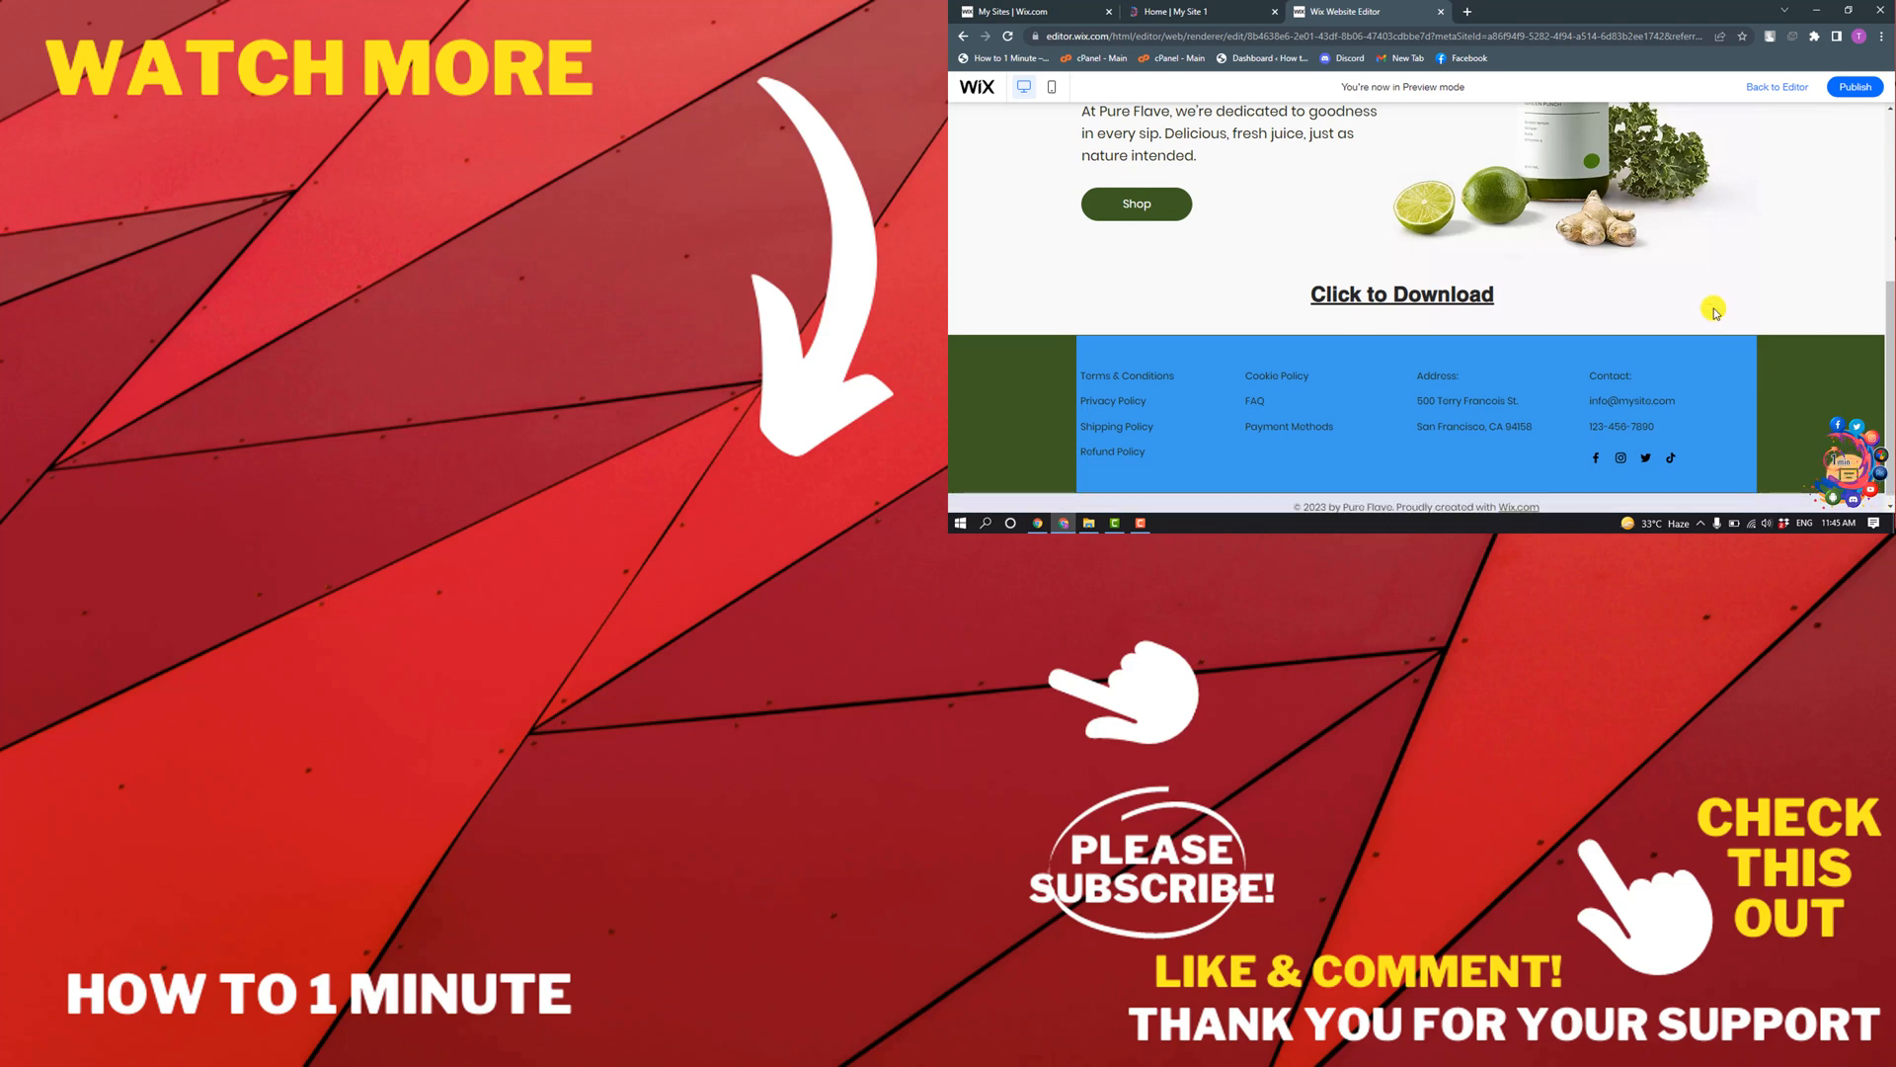
mouse_move(1647, 302)
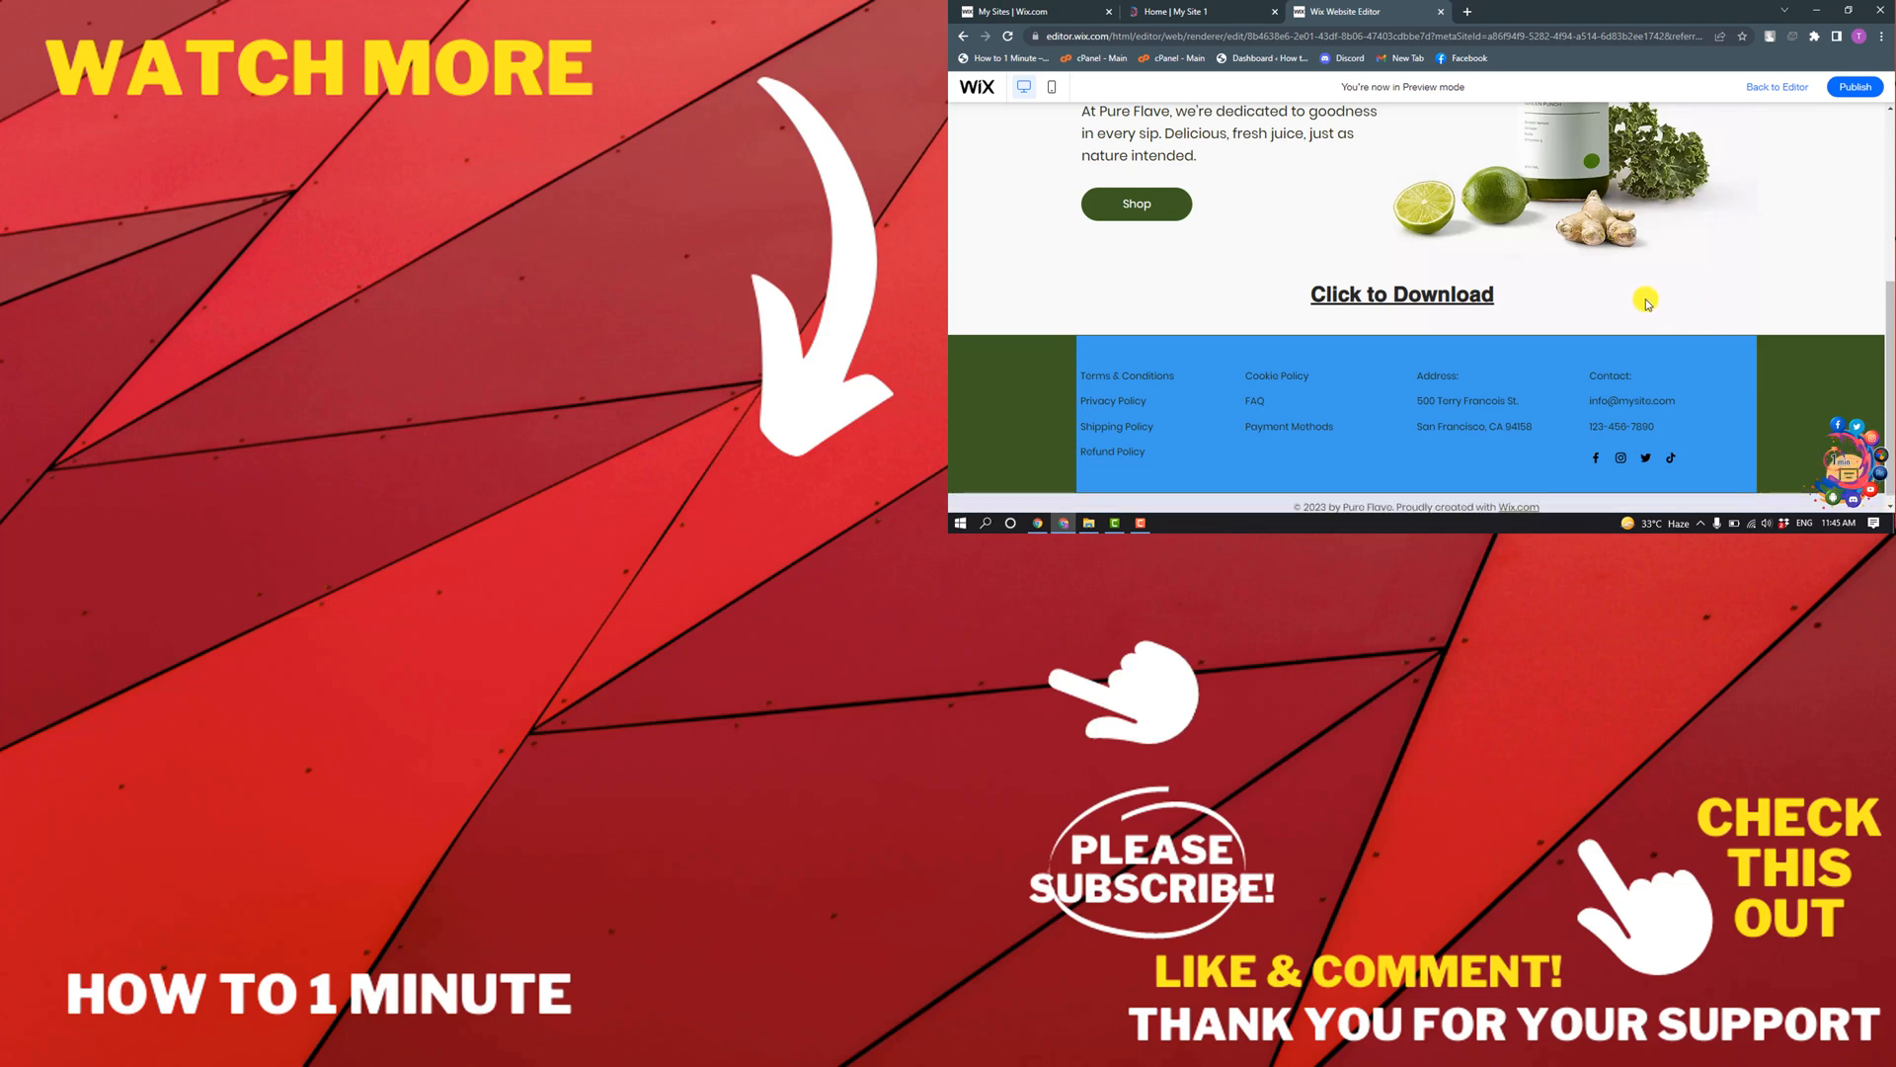